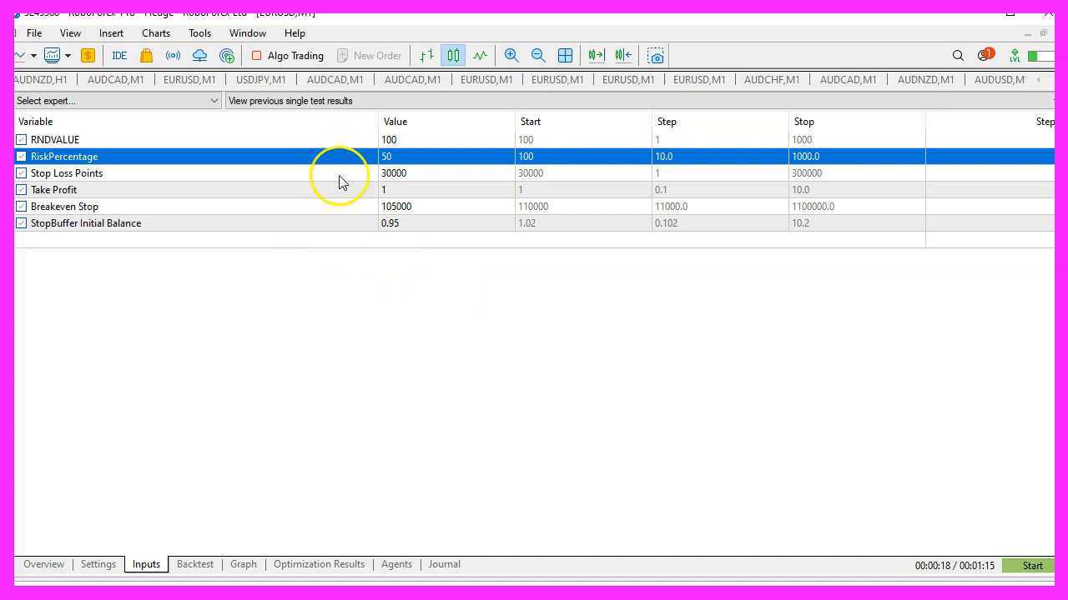
mouse_move(410, 224)
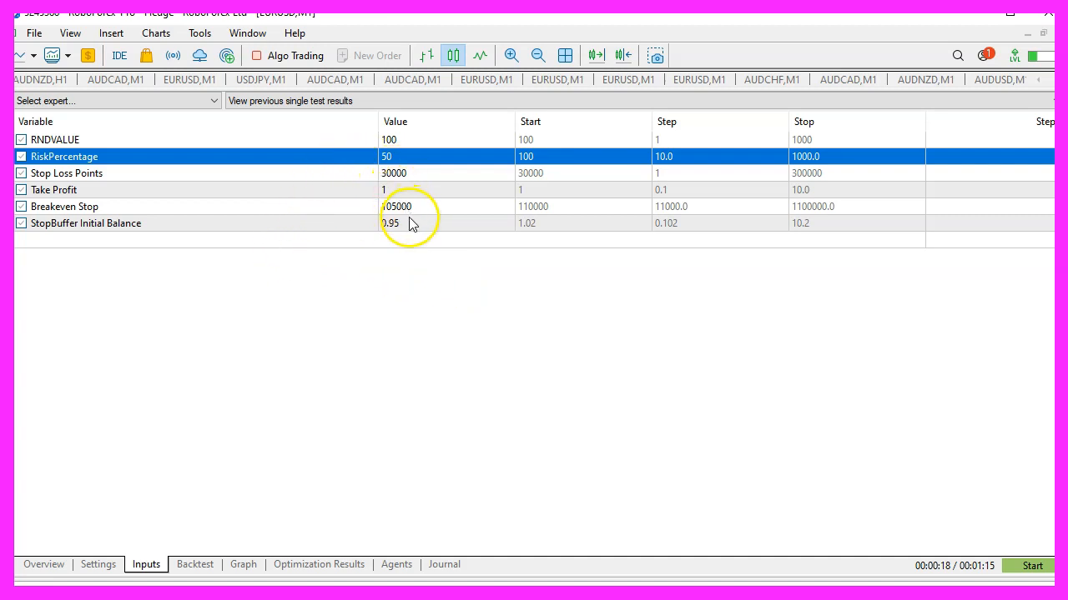
Step: Show the tester settings for Abe1-Random-SL on AUDCHF M1 with a 100000 USD deposit
left_click(97, 565)
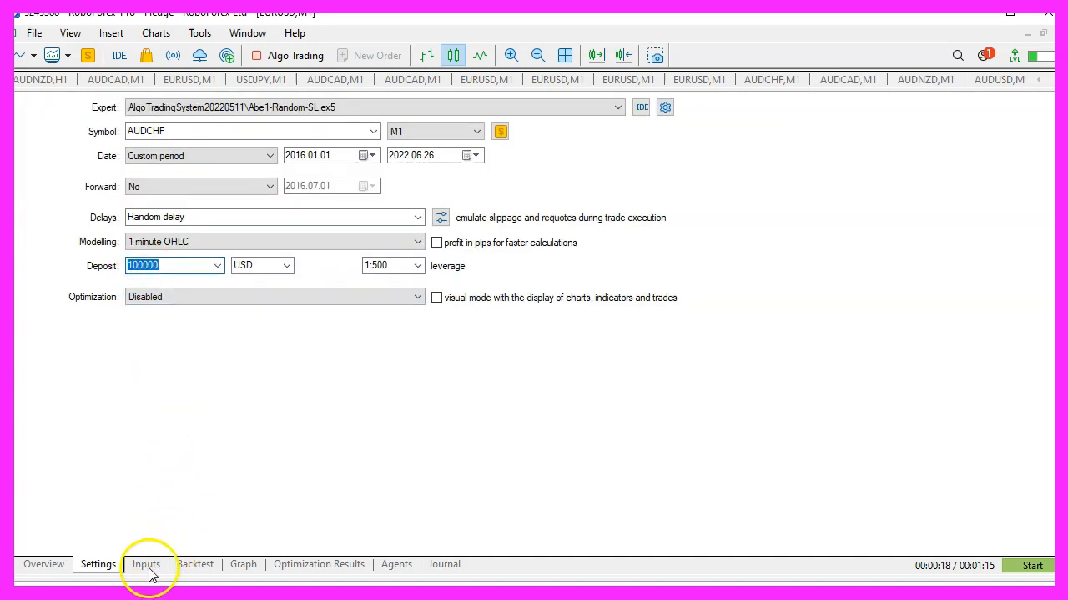
Step: Start the AUDCHF single test and follow its balance/equity curve on the Graph tab
left_click(146, 565)
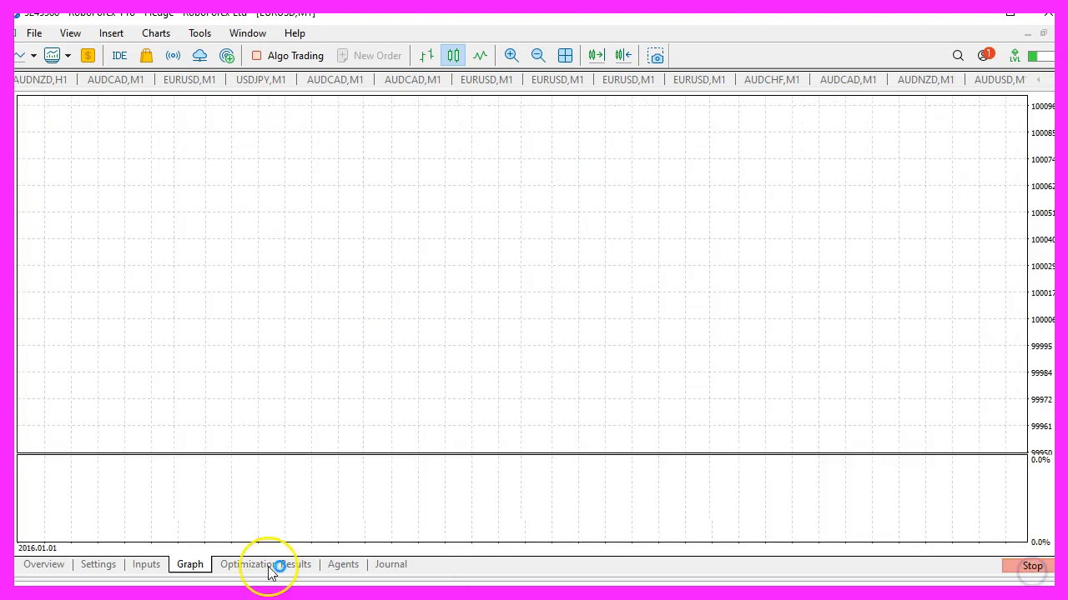
left_click(189, 564)
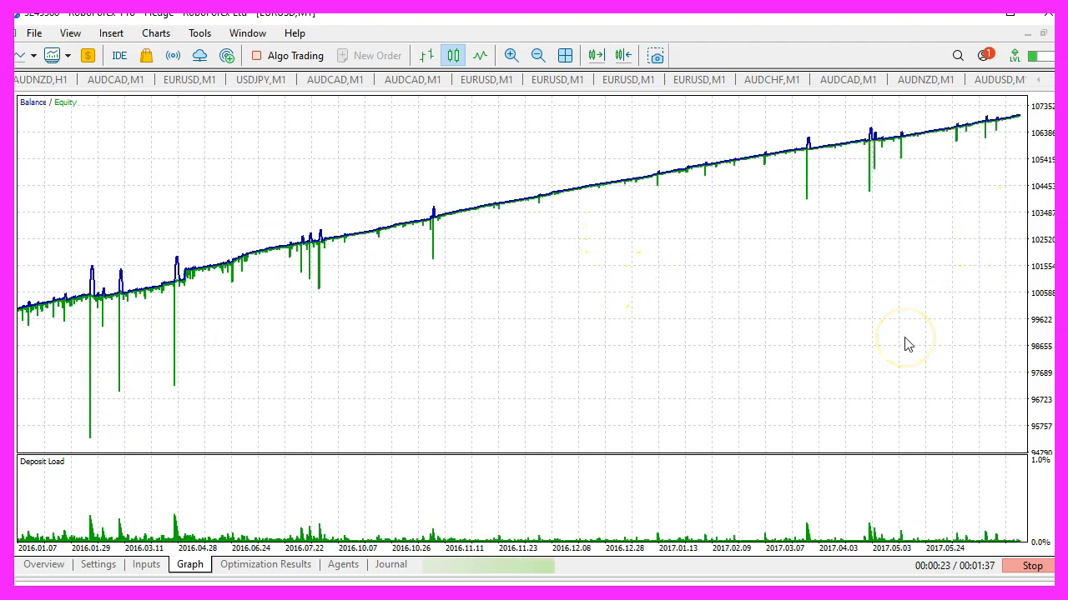
mouse_move(892, 367)
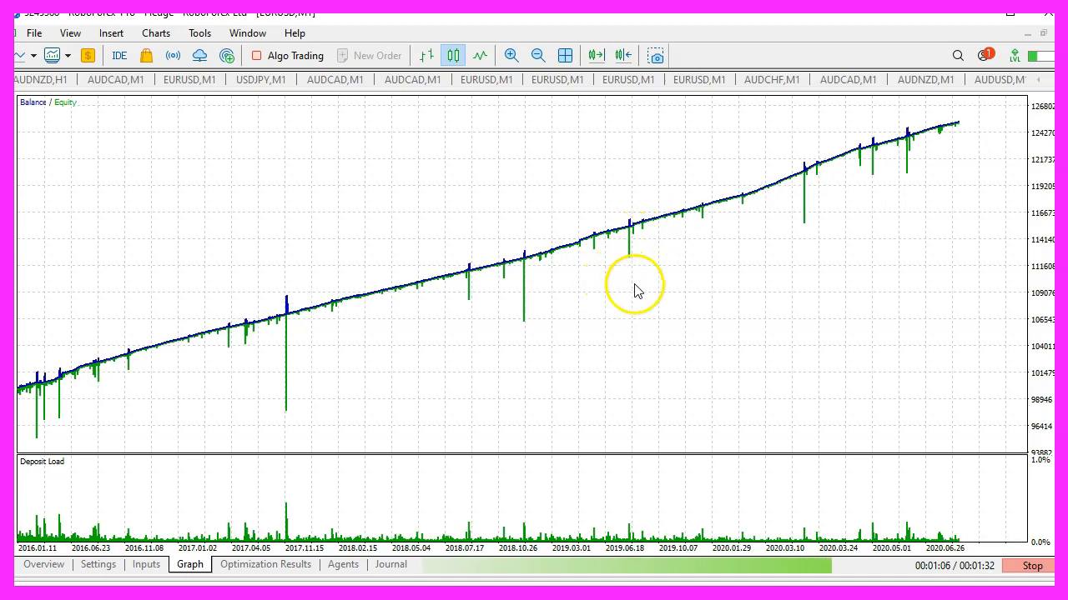
mouse_move(688, 267)
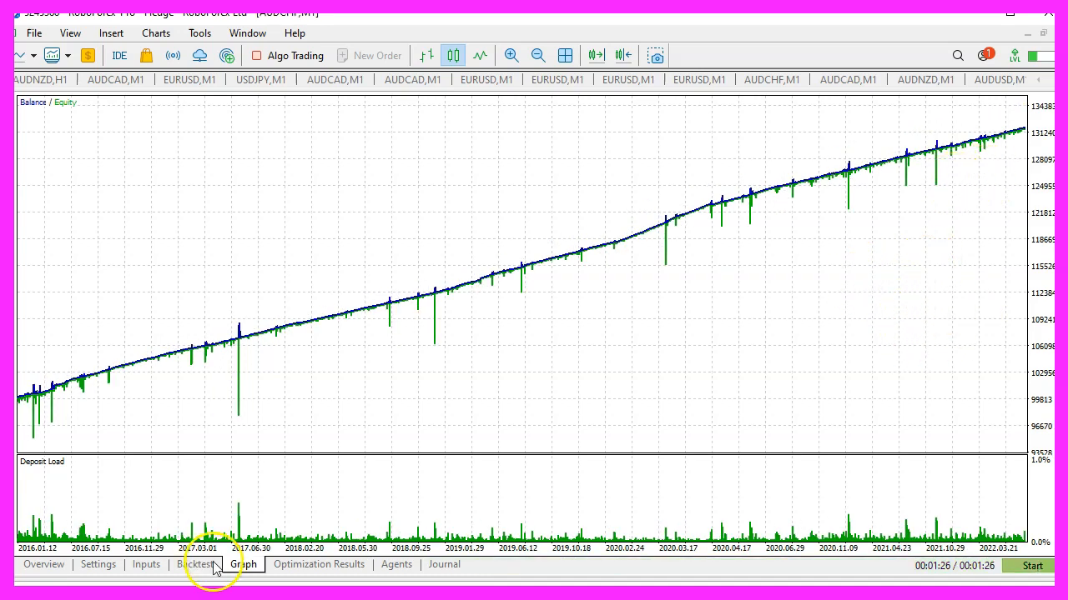
Step: Review the report (31,674.53 net profit, 1.65 profit factor), then return to Settings
left_click(195, 565)
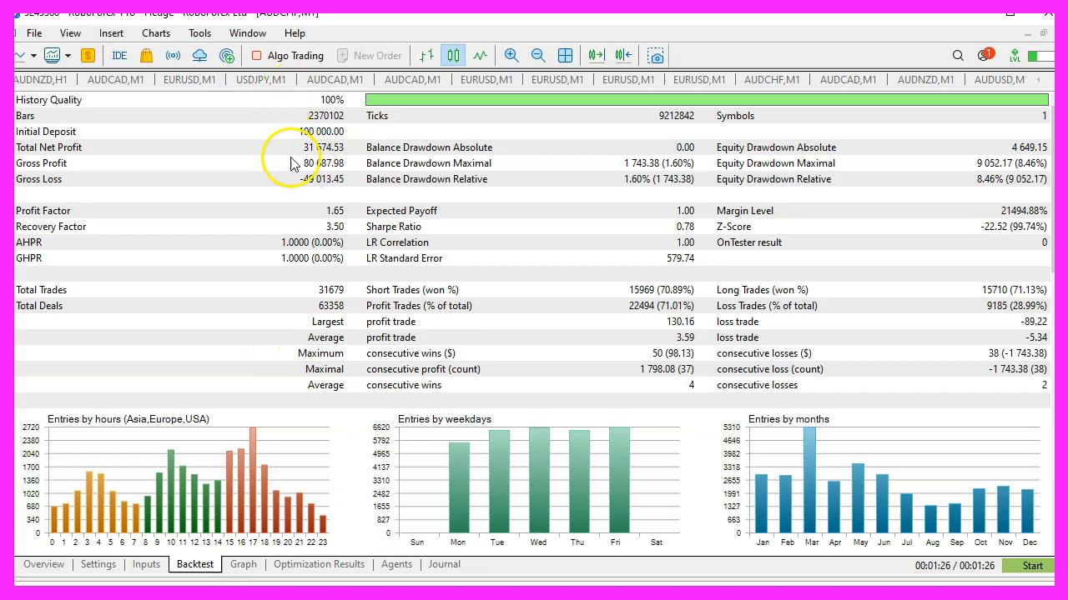
mouse_move(328, 155)
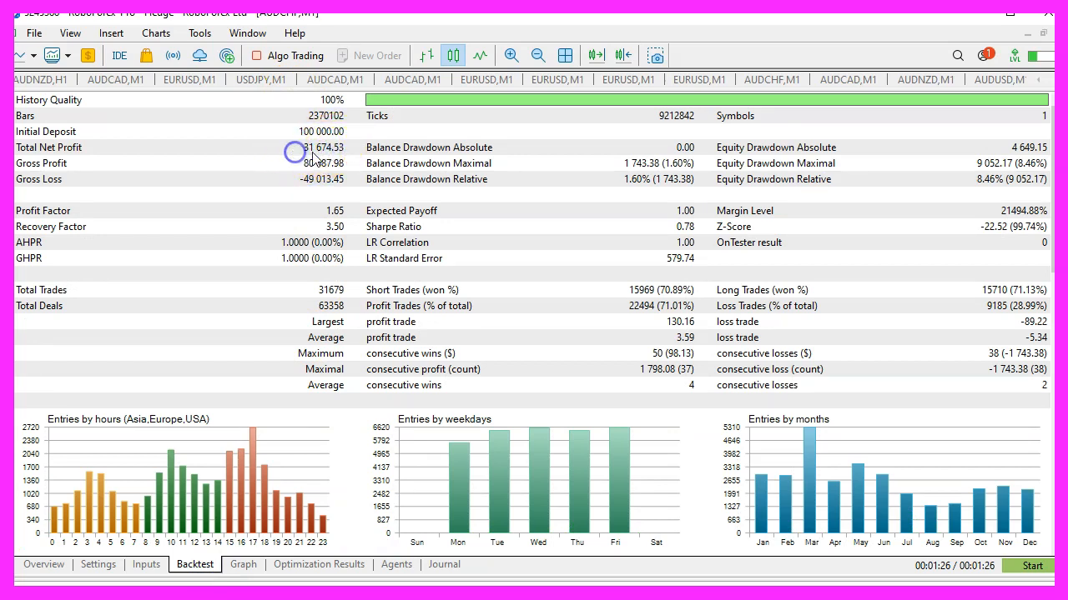
left_click(98, 565)
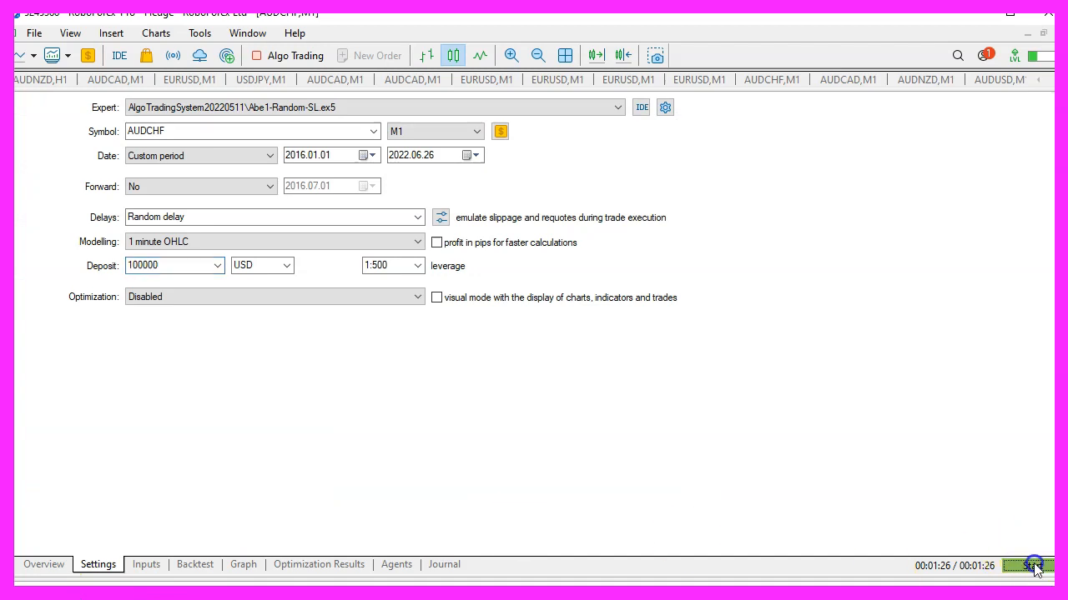
Step: Rerun the AUDCHF test with unchanged settings and watch the new balance curve
left_click(1032, 566)
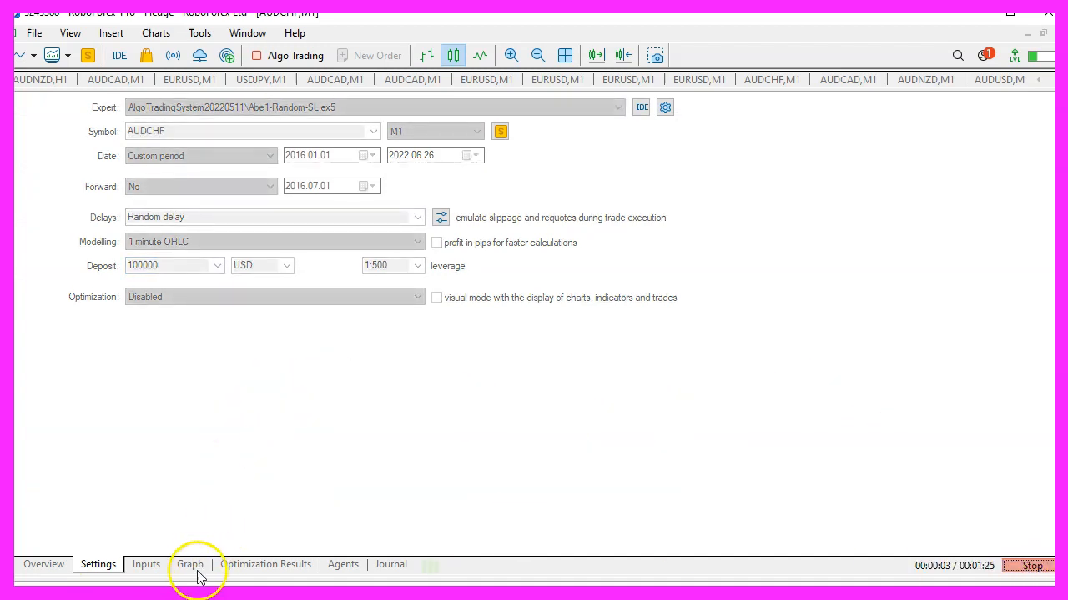
left_click(189, 565)
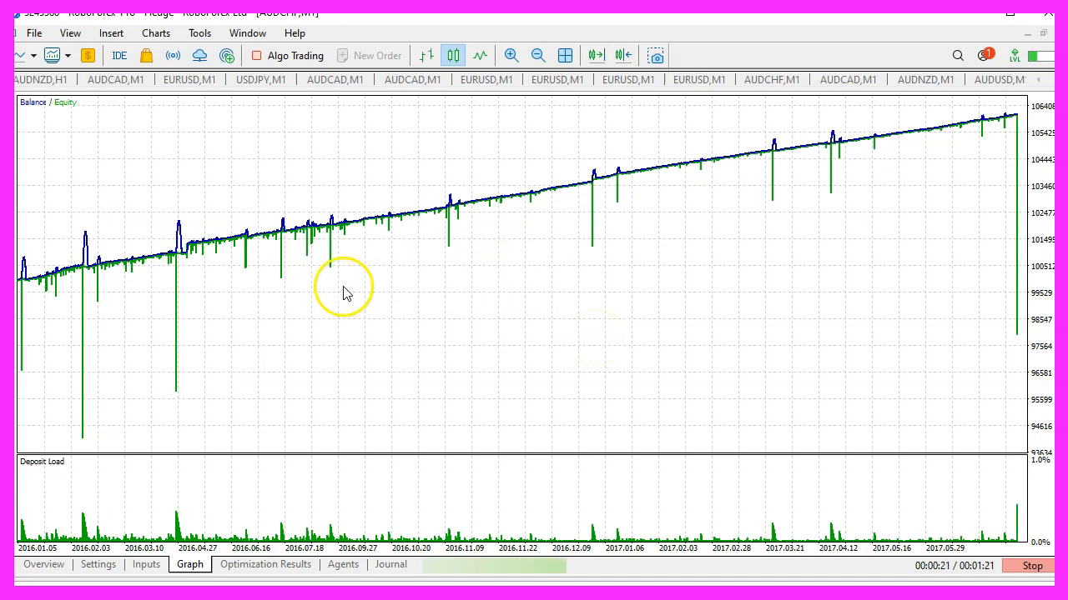
mouse_move(730, 288)
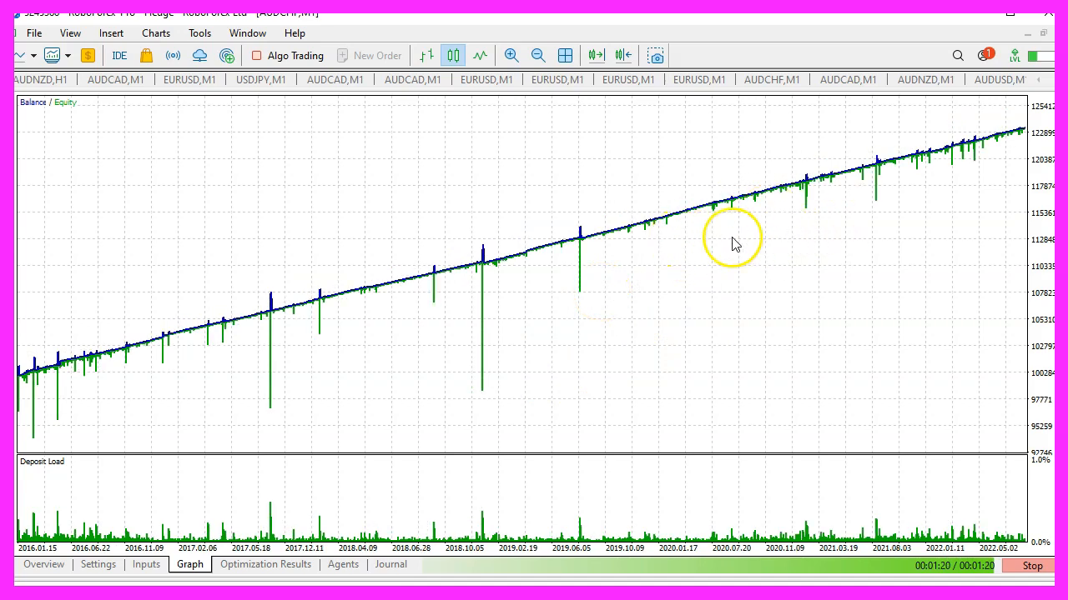
Step: Check the second run's report (23,317.19 net profit, 25,592 trades), then reopen Settings
left_click(194, 565)
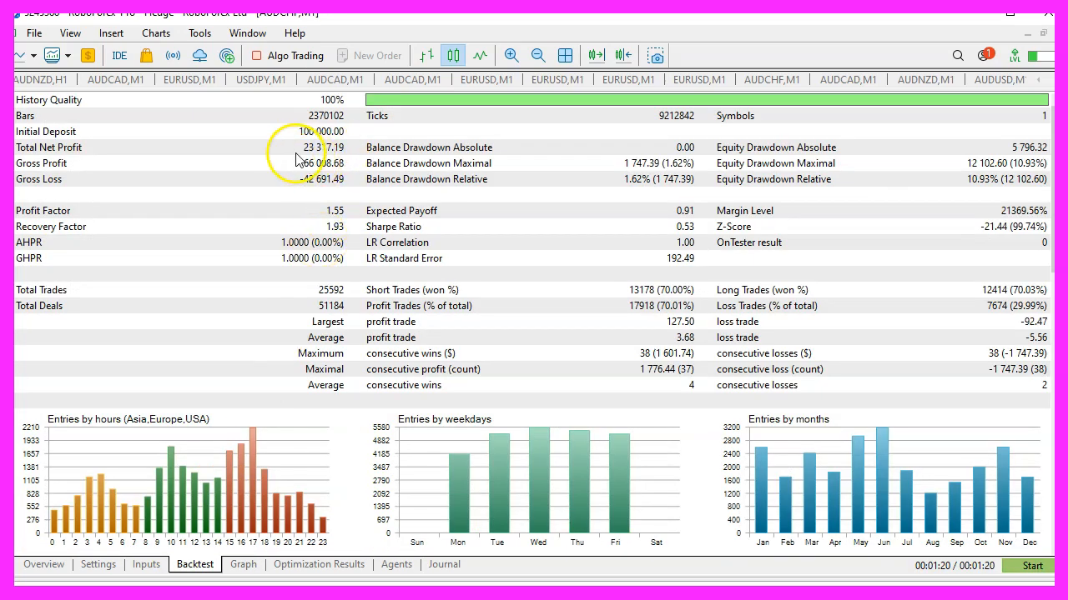
mouse_move(350, 158)
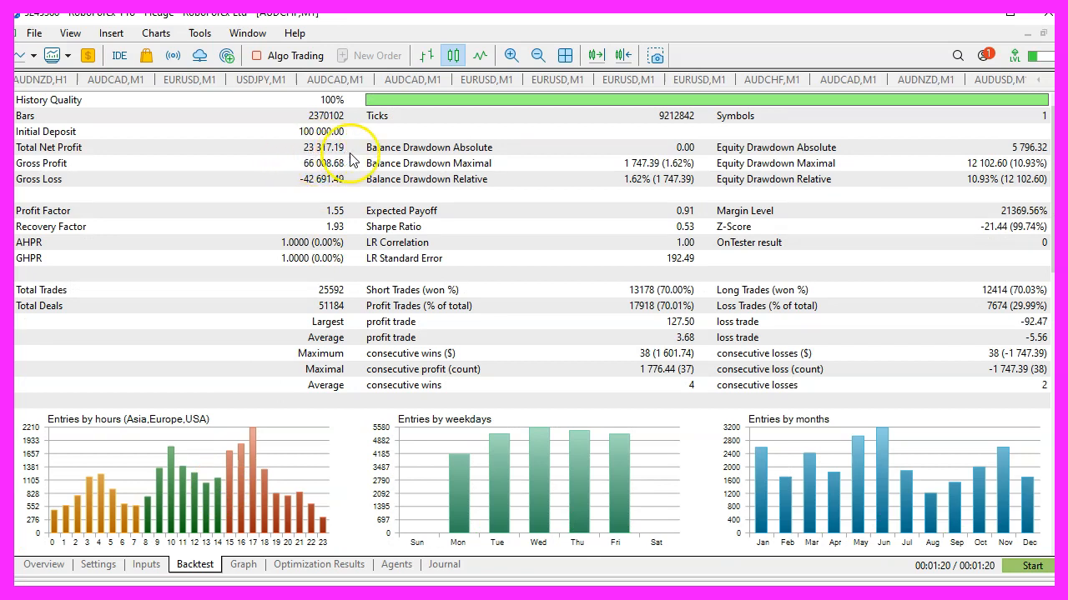
left_click(97, 565)
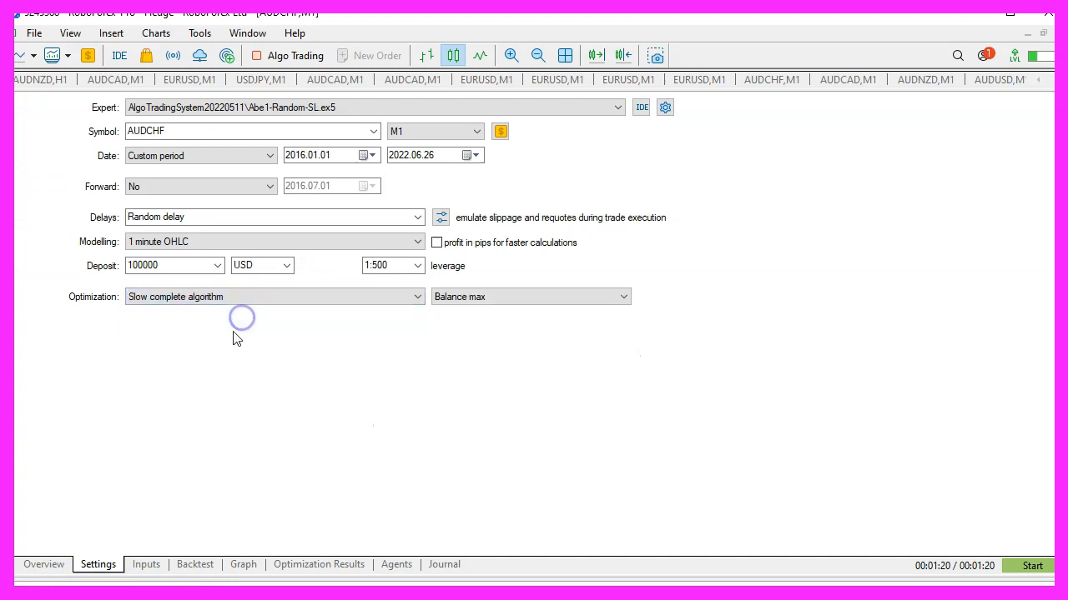
Step: Show the expert's inputs with RNDVALUE optimized from 1 to 10, step 1
left_click(146, 565)
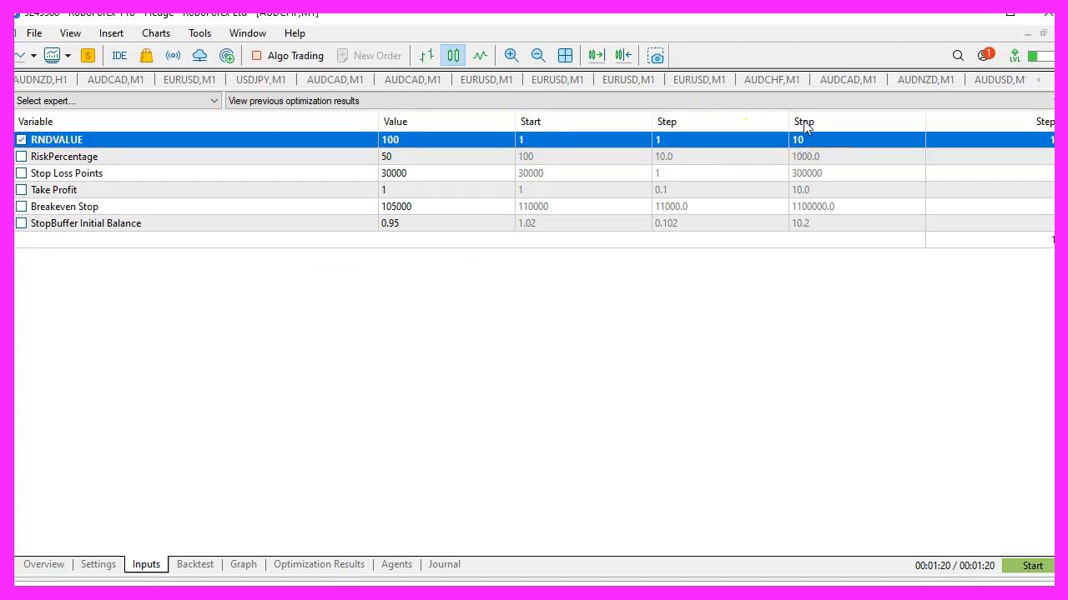
Step: Monitor all 10 optimization passes until results show pass 6 best at 28,517.61 profit
left_click(396, 565)
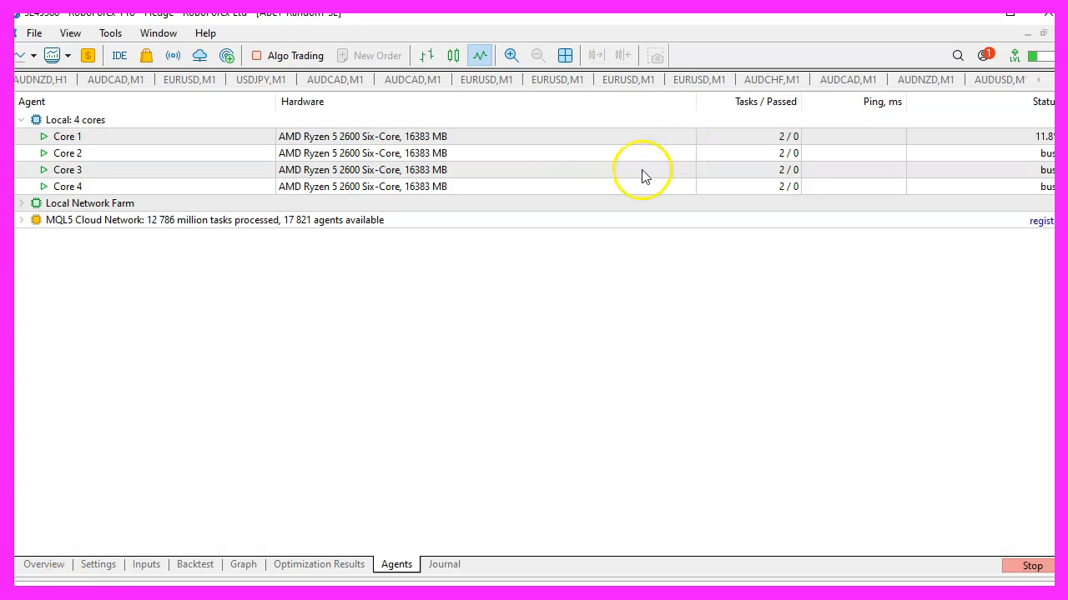
mouse_move(1034, 181)
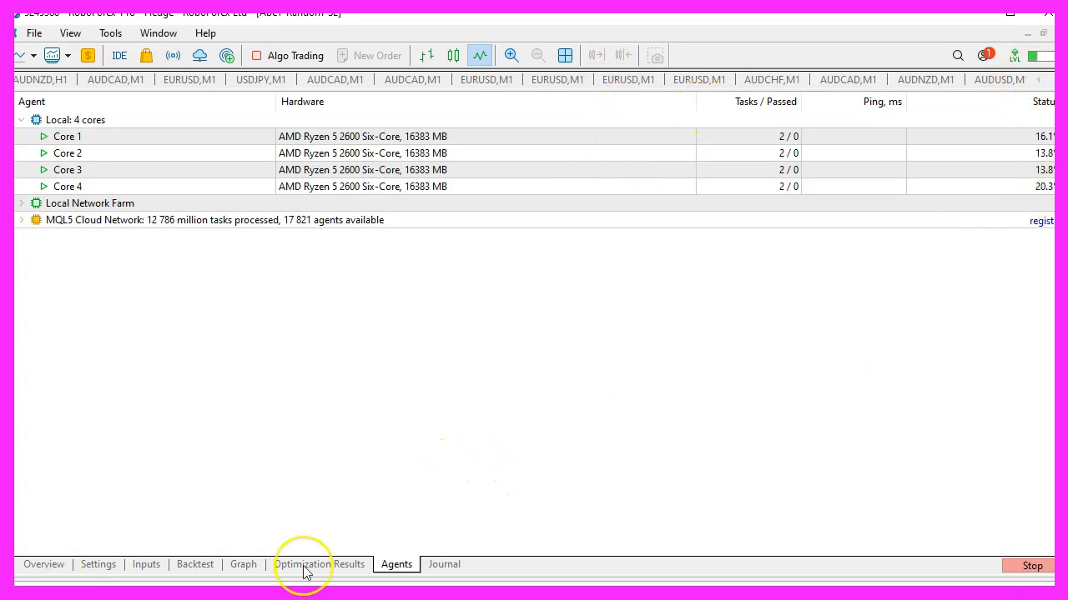
mouse_move(304, 564)
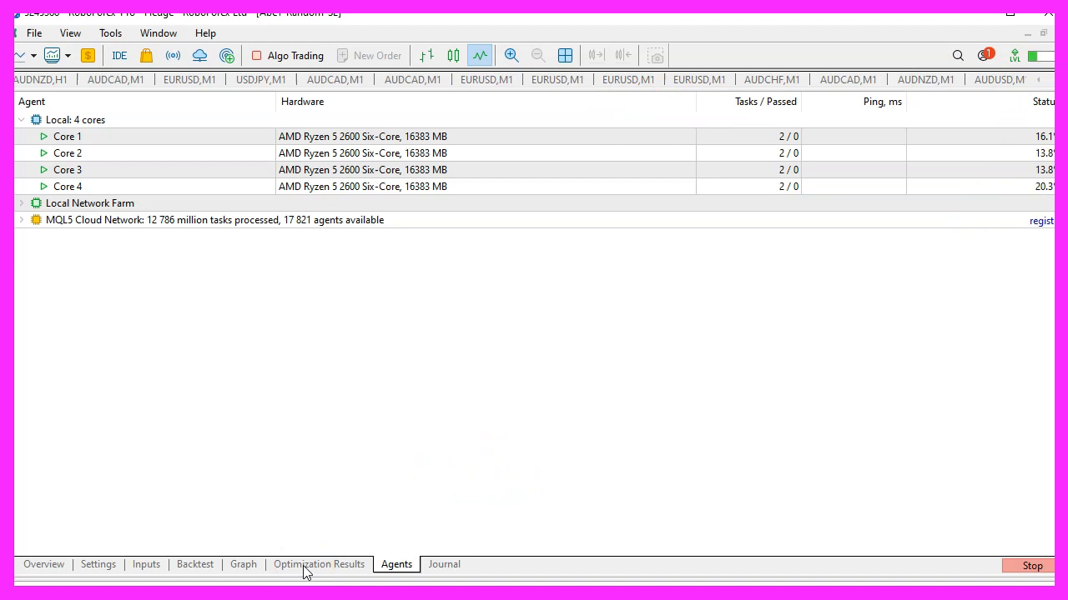
left_click(319, 565)
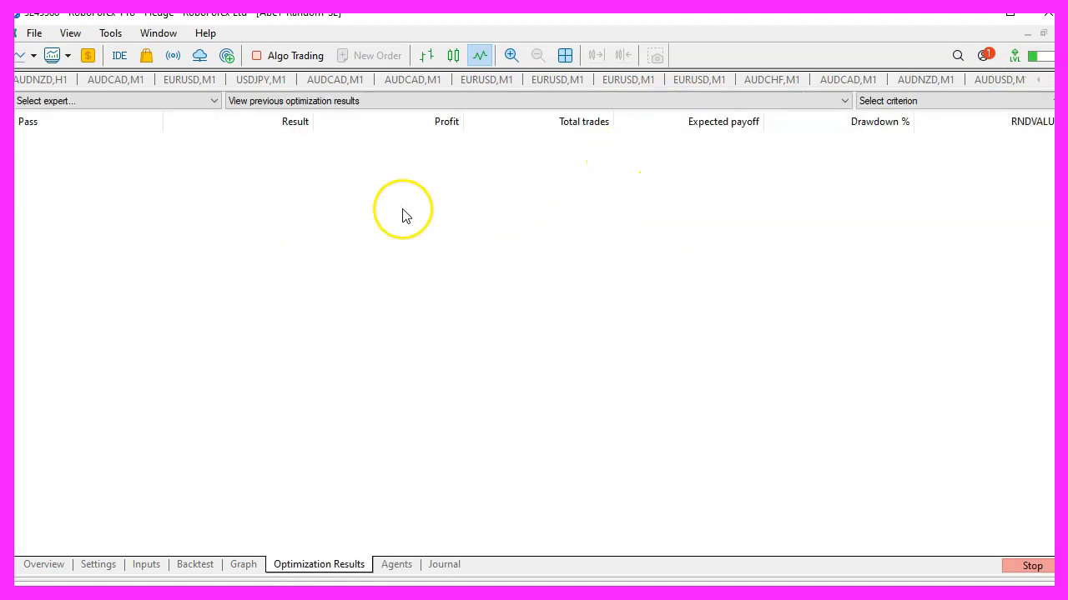
left_click(396, 565)
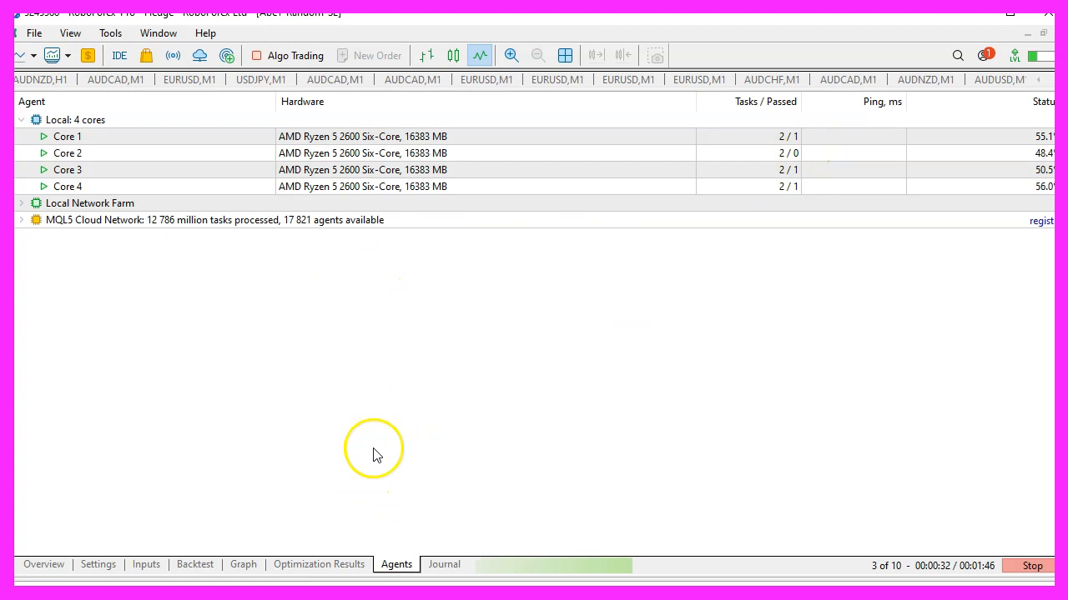
left_click(318, 564)
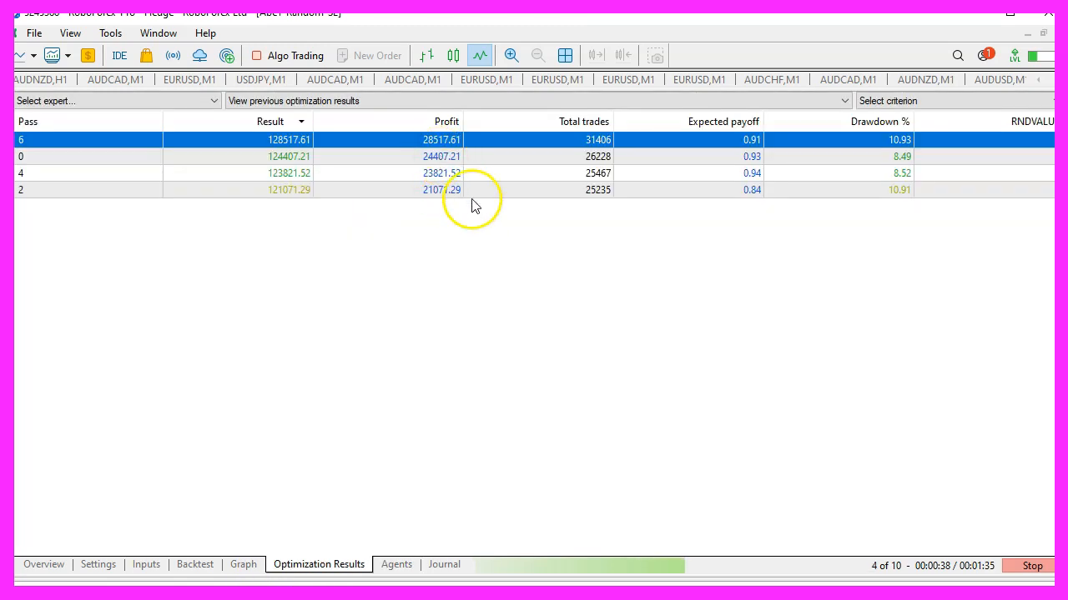
left_click(242, 564)
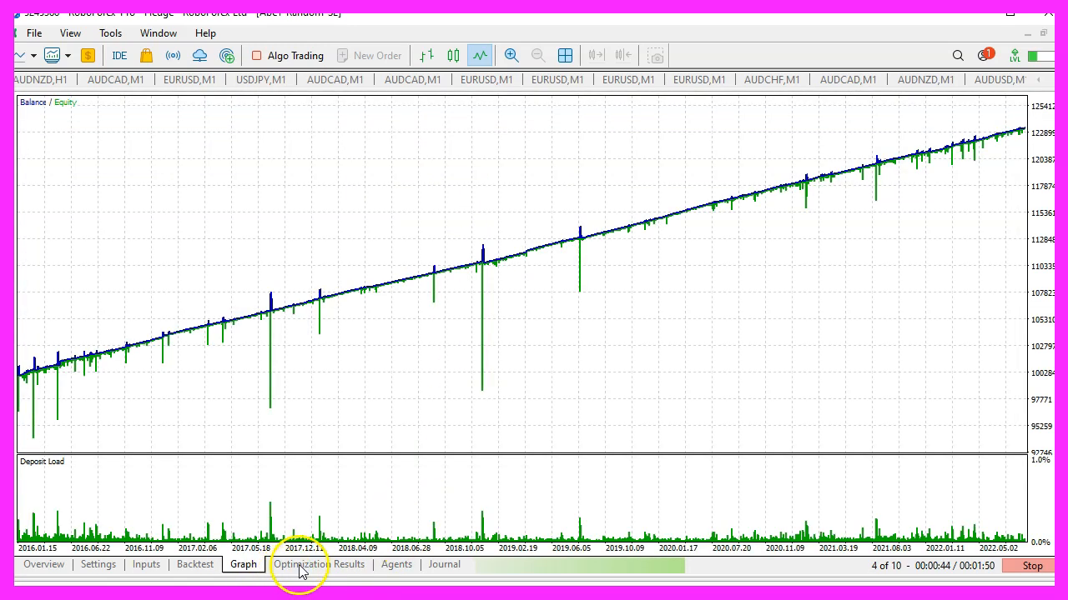
left_click(319, 565)
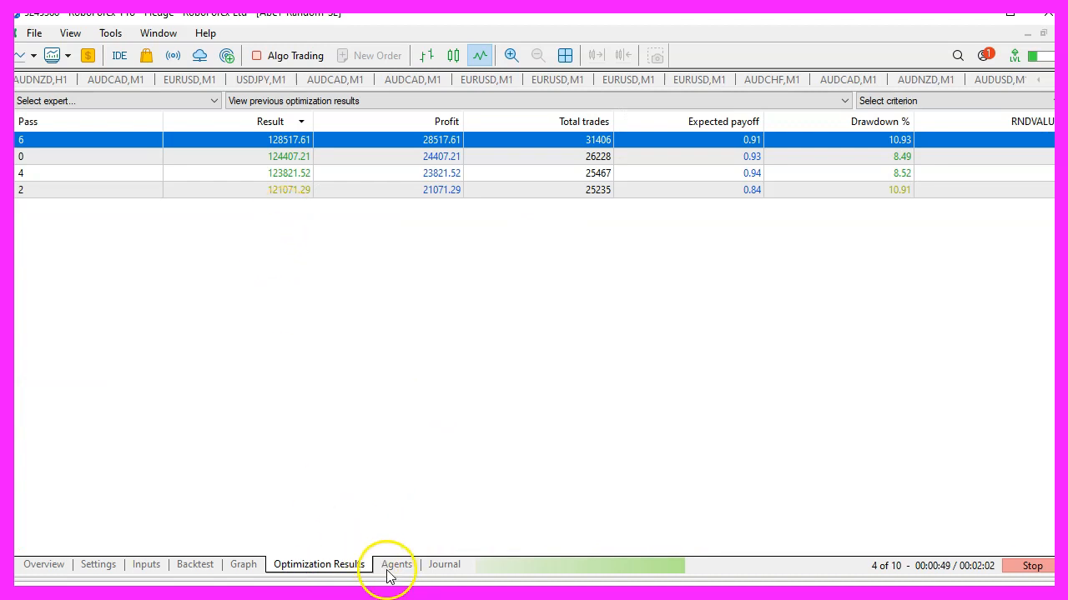
left_click(396, 565)
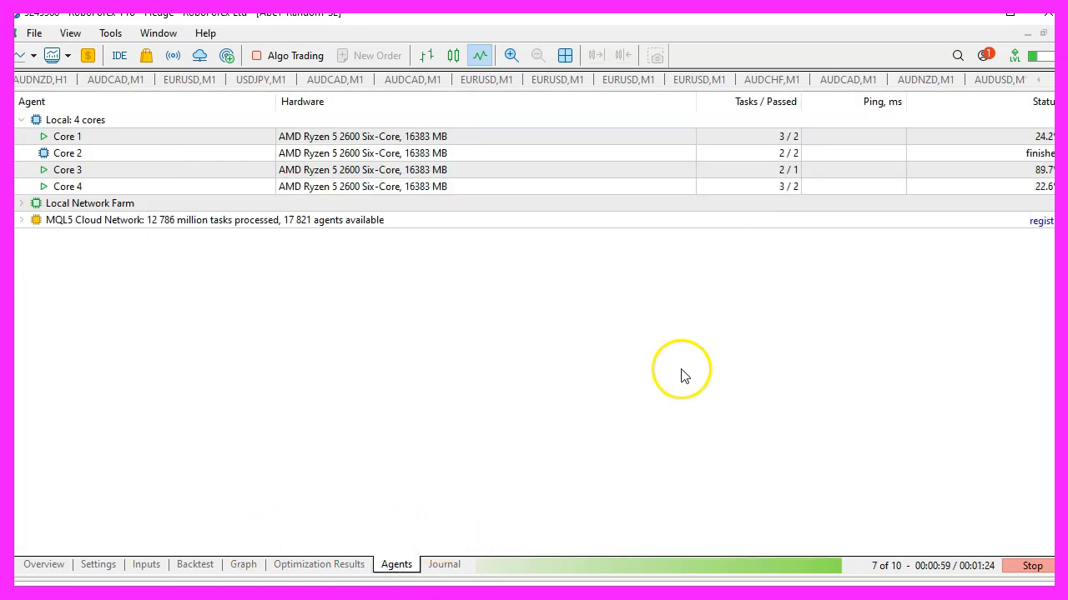
mouse_move(525, 441)
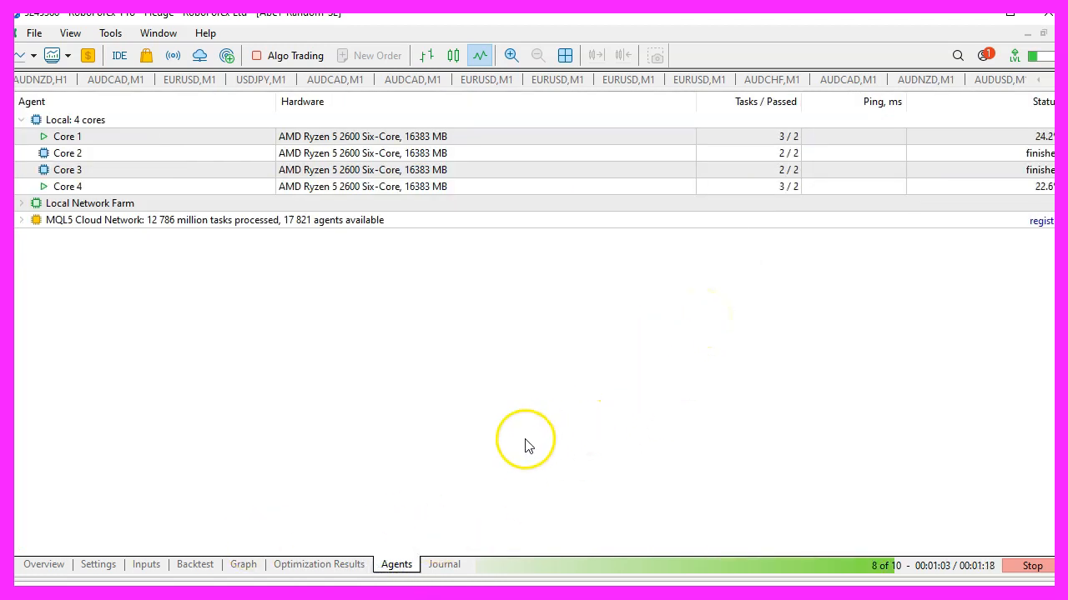
left_click(98, 564)
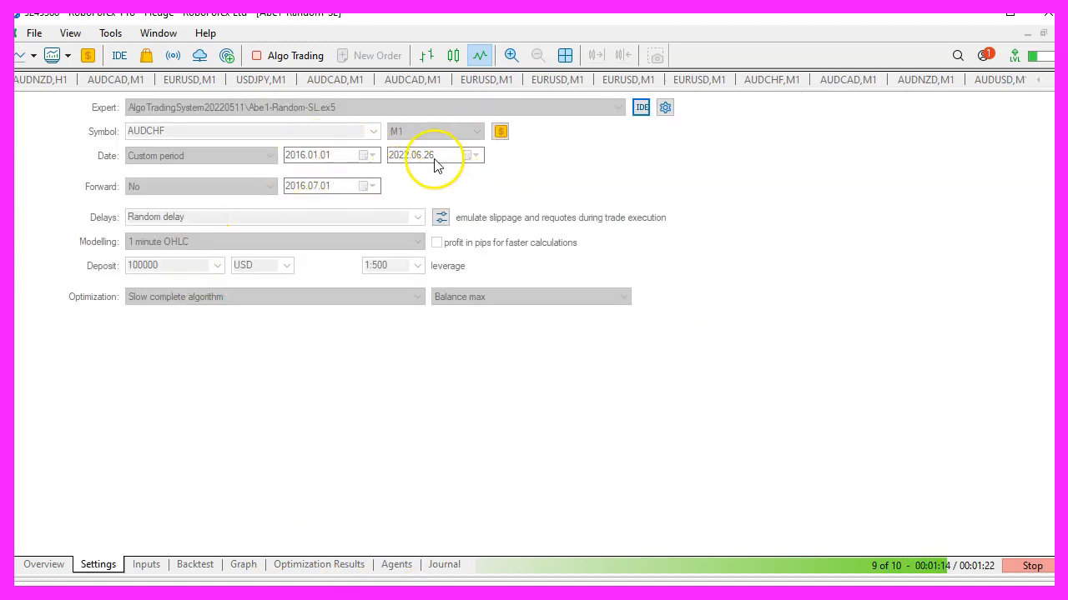
left_click(317, 565)
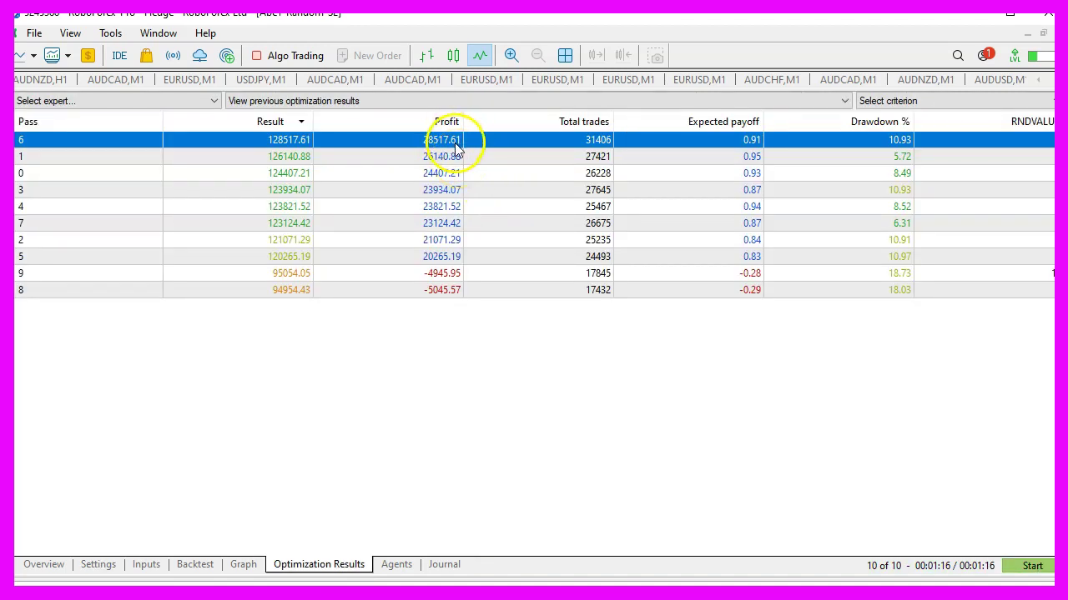
mouse_move(441, 267)
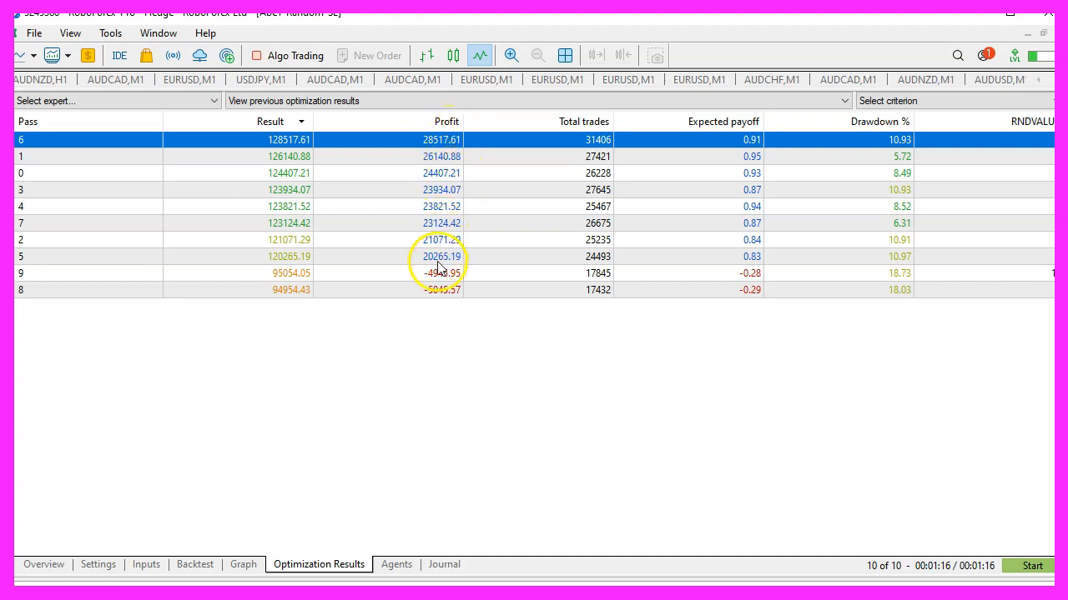
mouse_move(455, 296)
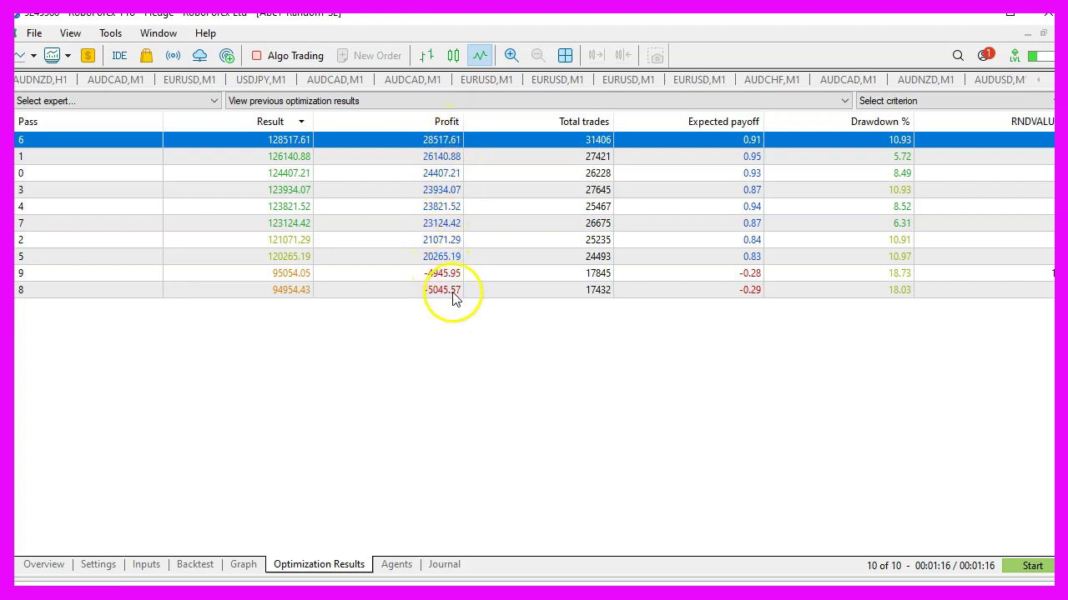
mouse_move(442, 302)
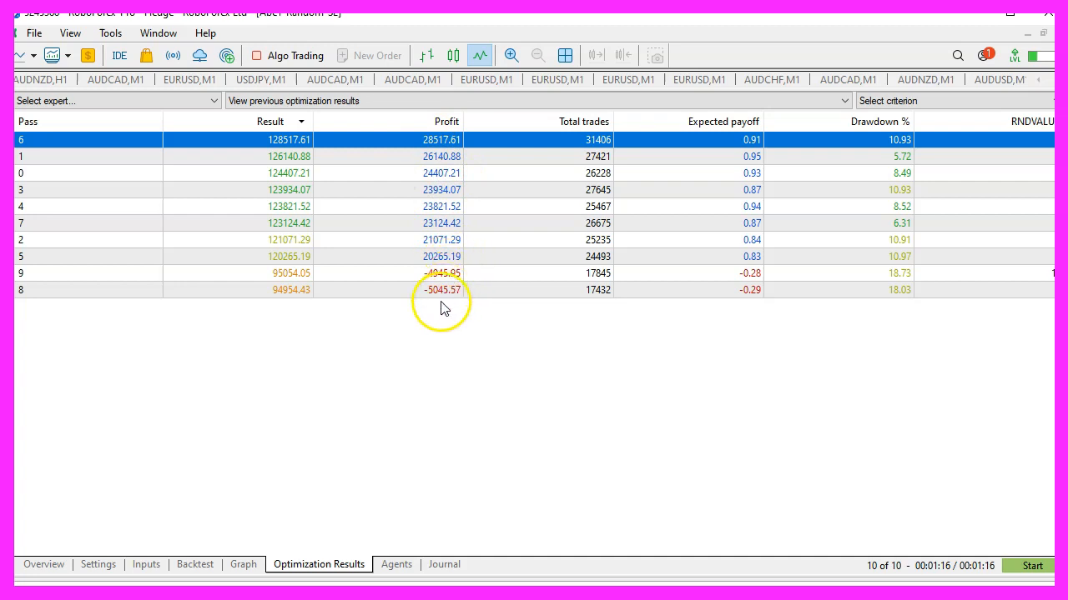
mouse_move(433, 317)
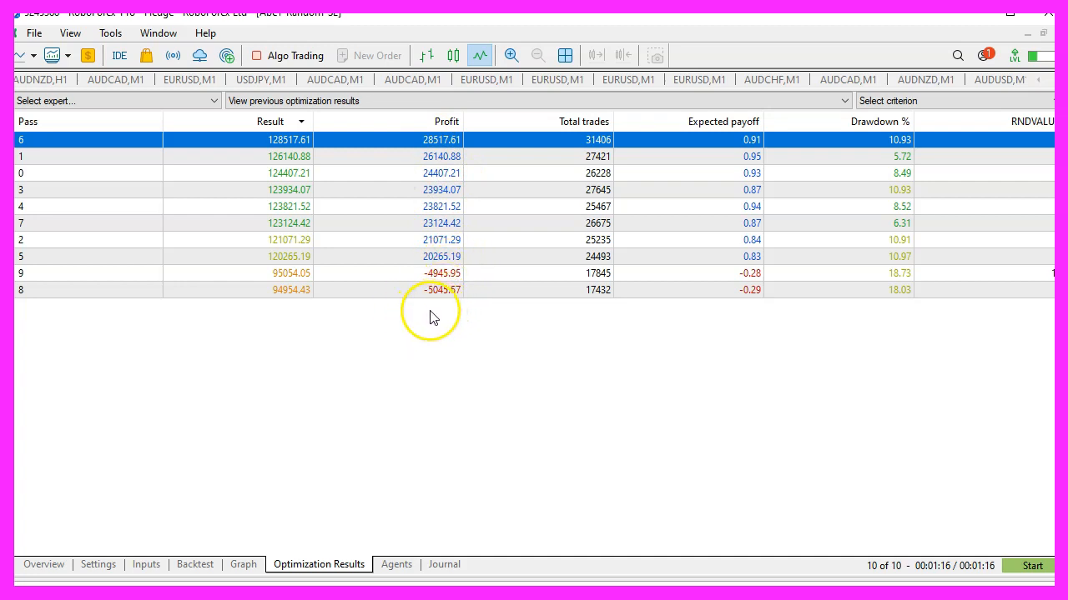
mouse_move(451, 364)
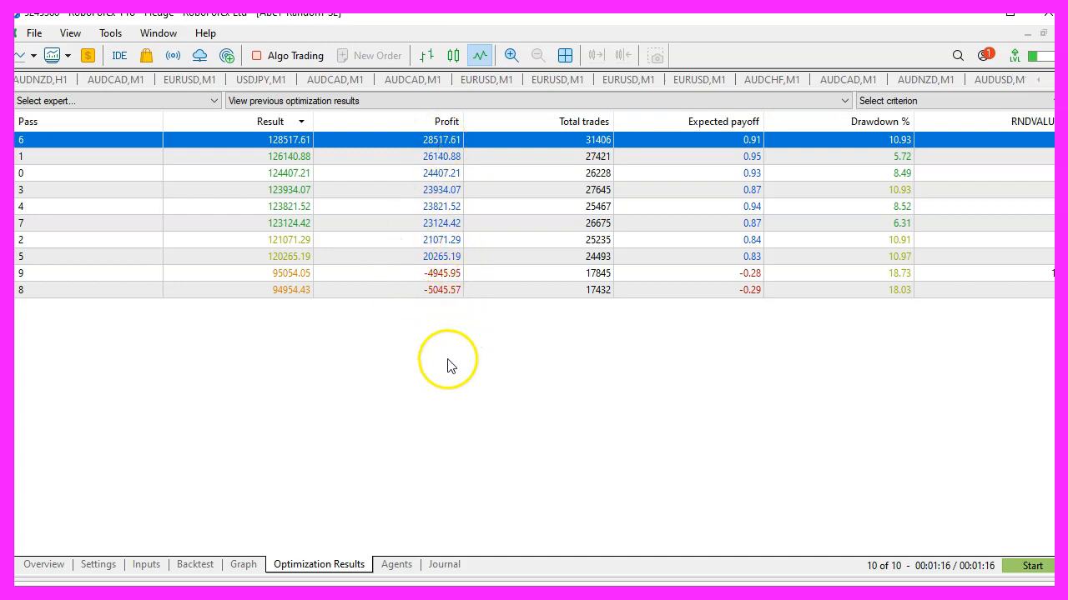
mouse_move(403, 381)
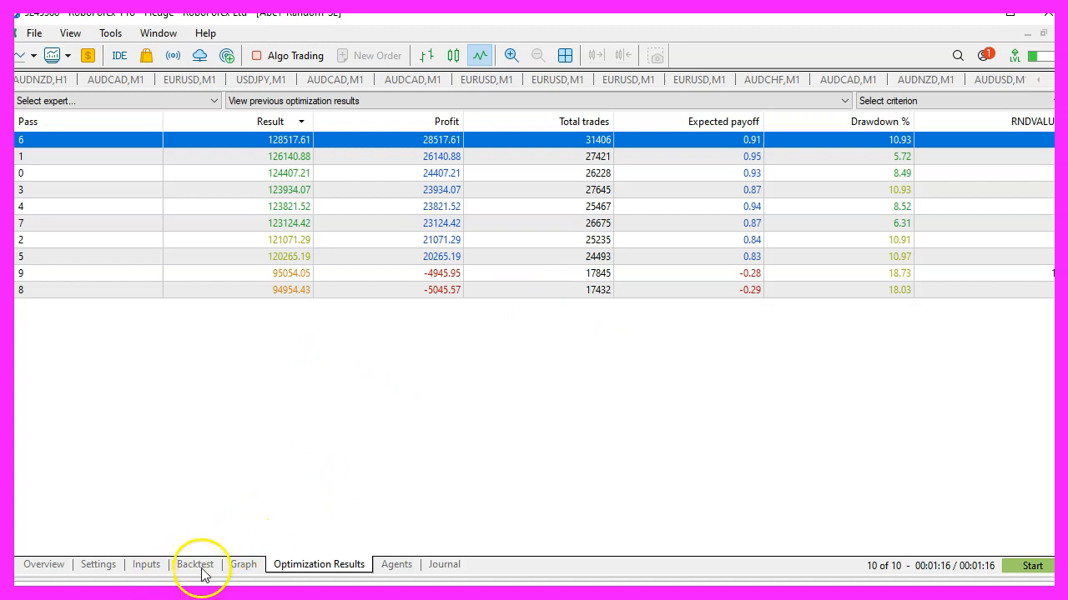
left_click(243, 565)
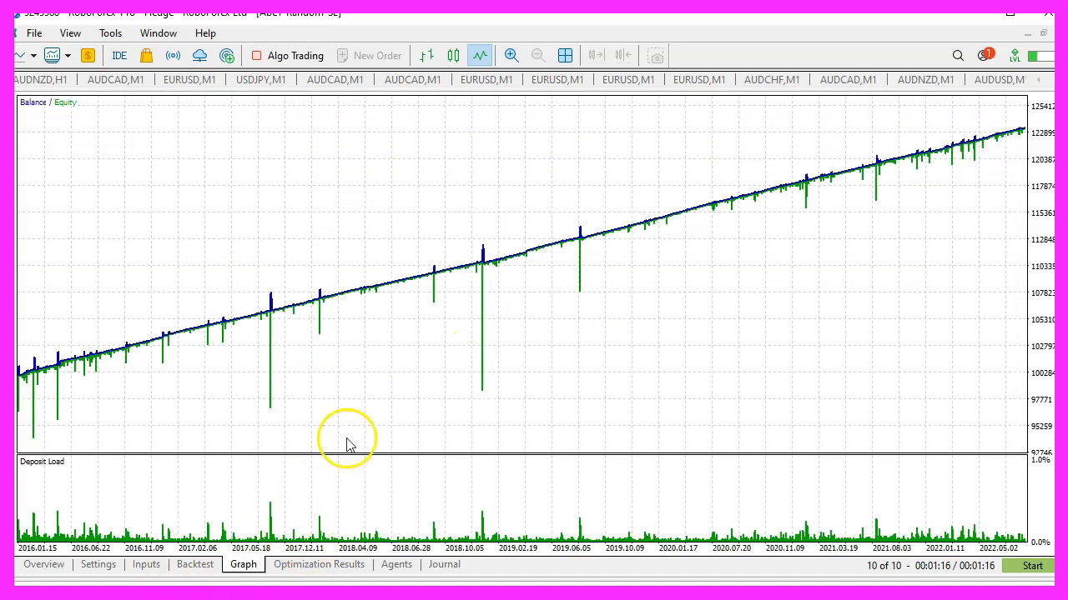
mouse_move(670, 319)
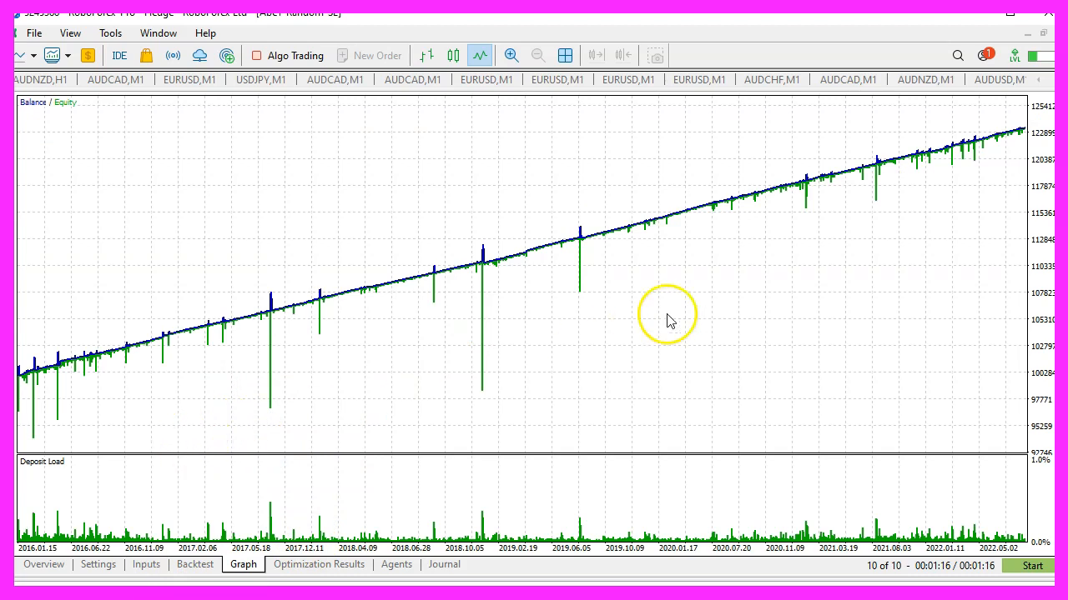
mouse_move(751, 325)
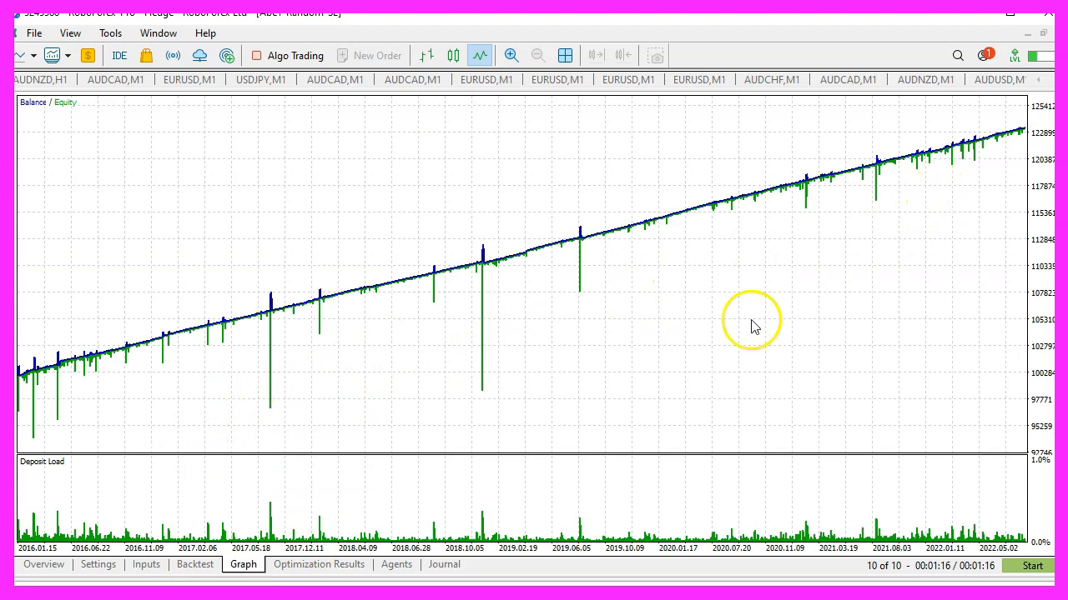
left_click(318, 564)
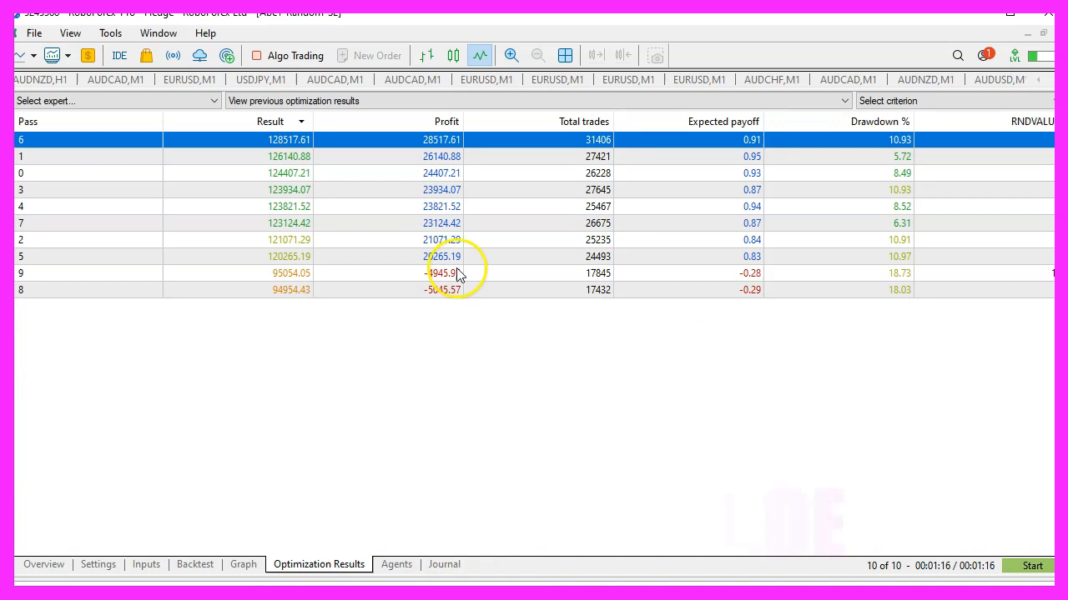